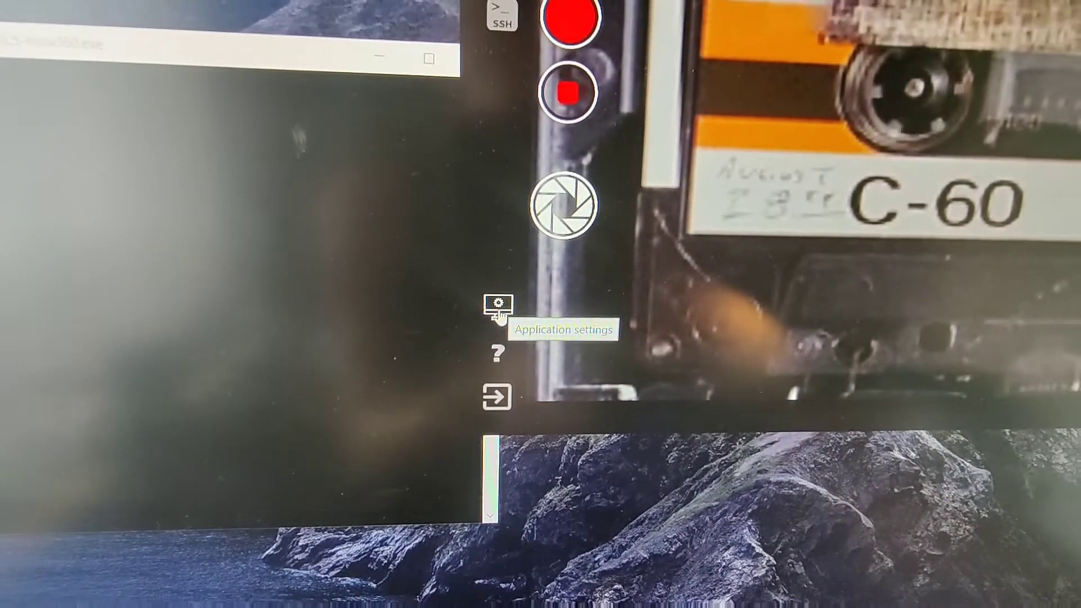
# Step: Go to the Restreaming section of CosmoStreamer's application settings
pyautogui.click(497, 303)
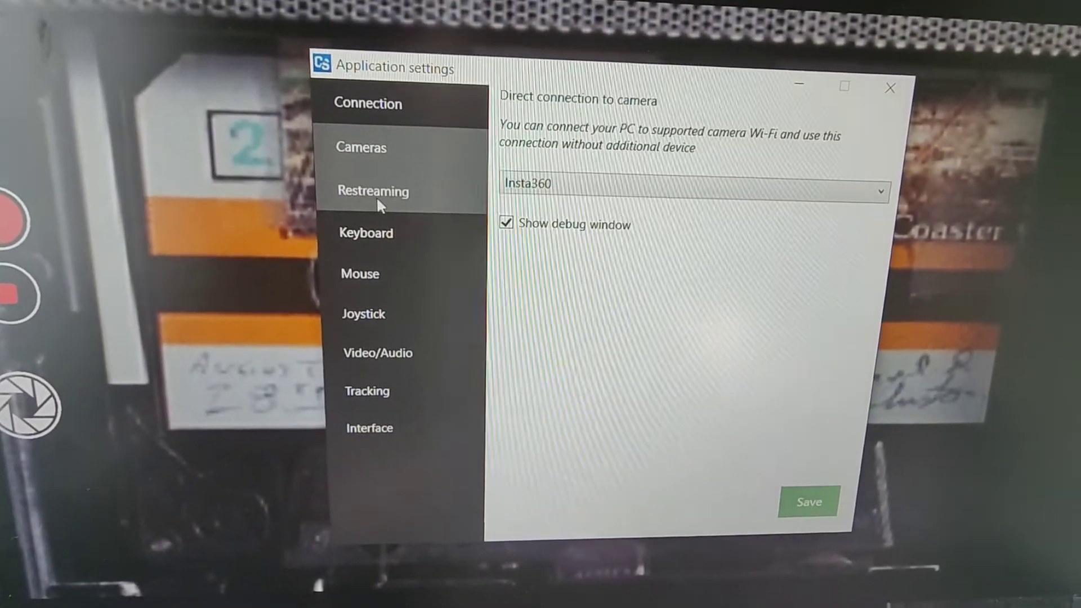
pyautogui.click(373, 191)
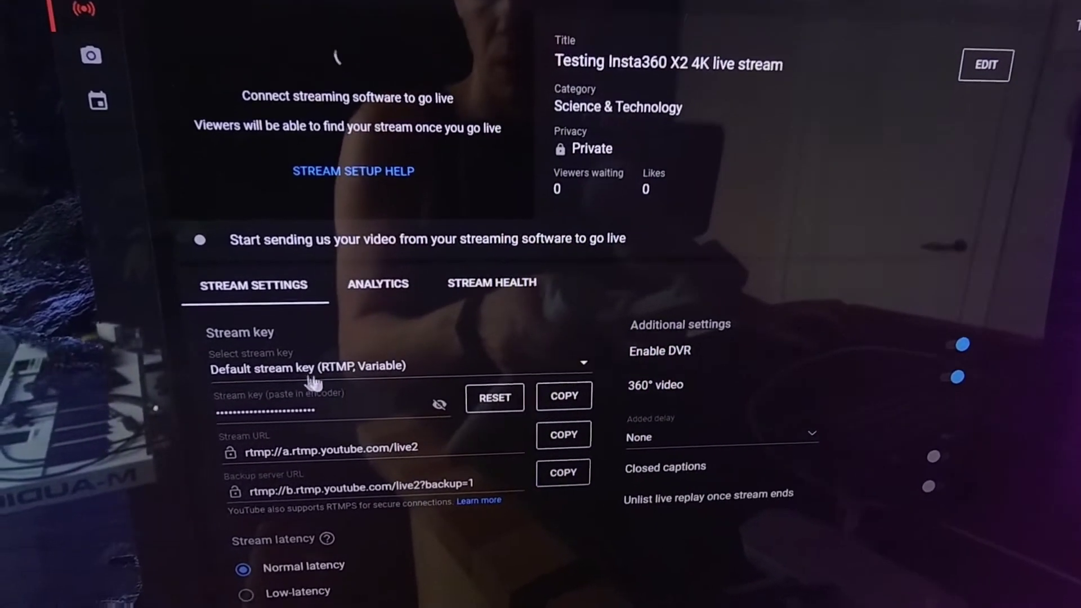
# Step: Reveal the Select stream key choices on the Stream Settings tab
pyautogui.scroll(-3)
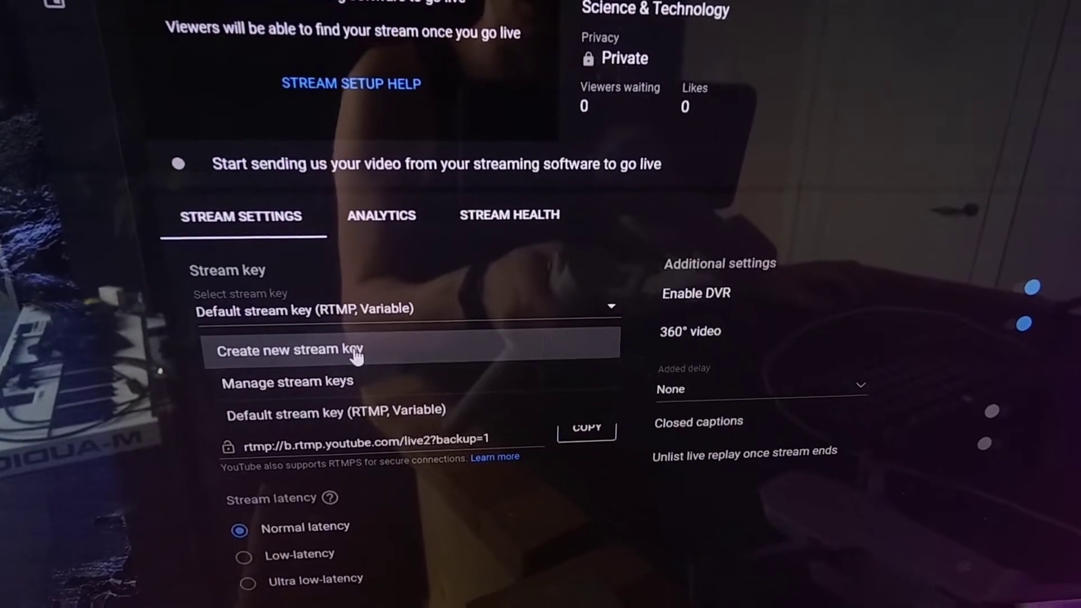
# Step: Create a new RTMP stream key named 'gdhdrhd' with manual 4K resolution
pyautogui.click(288, 351)
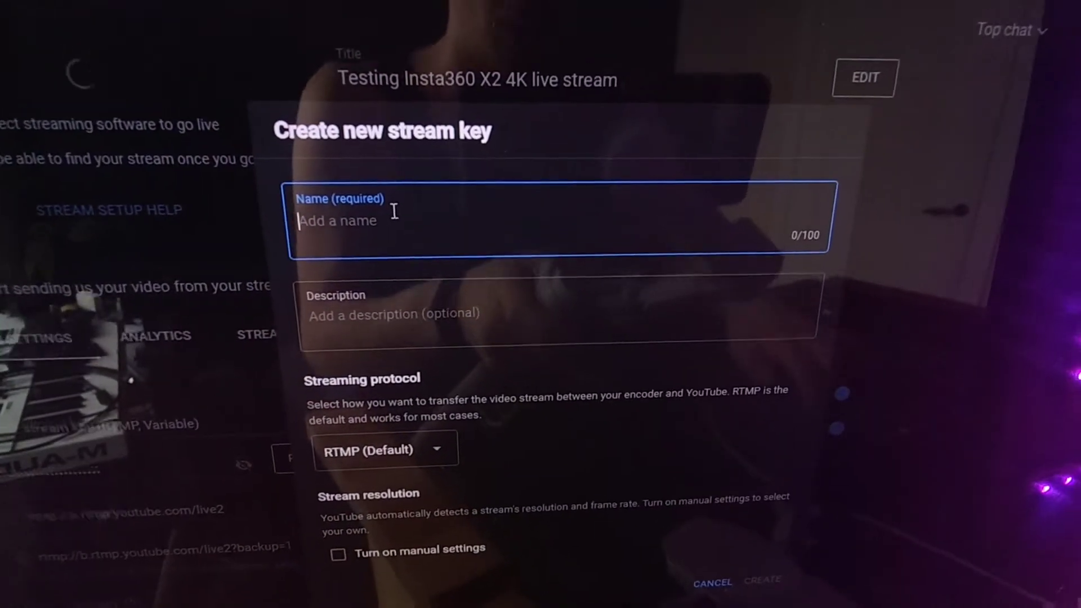
pyautogui.write('gdhdrhd')
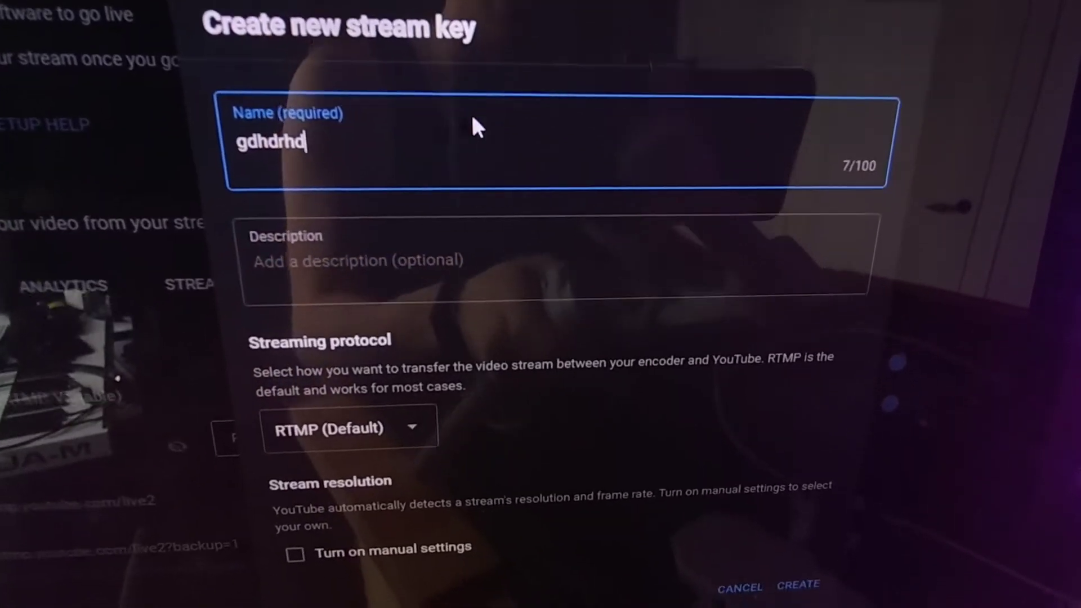
pyautogui.scroll(-3)
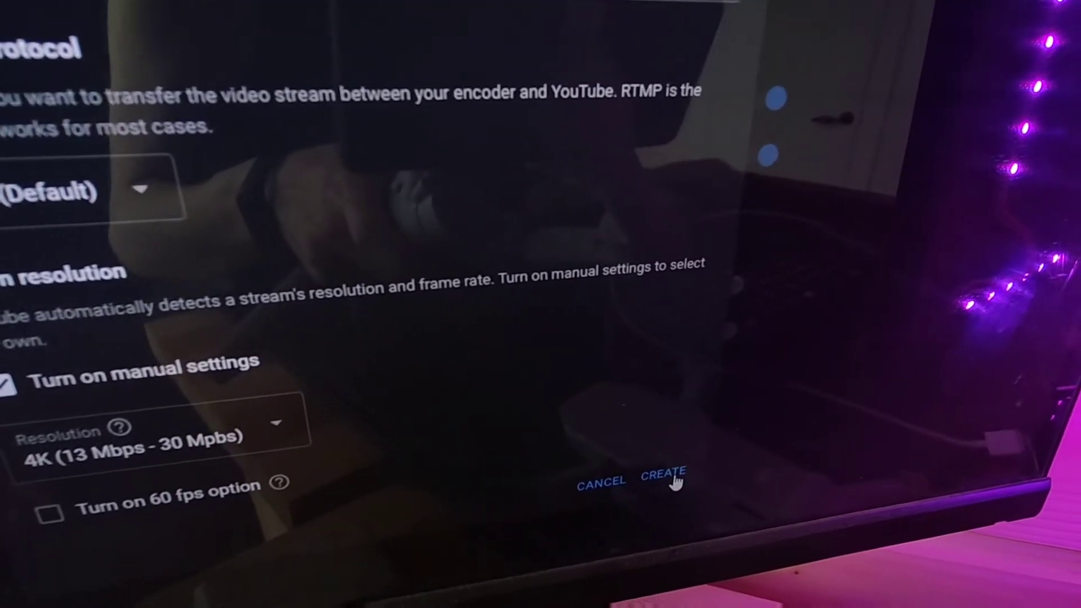
pyautogui.click(662, 476)
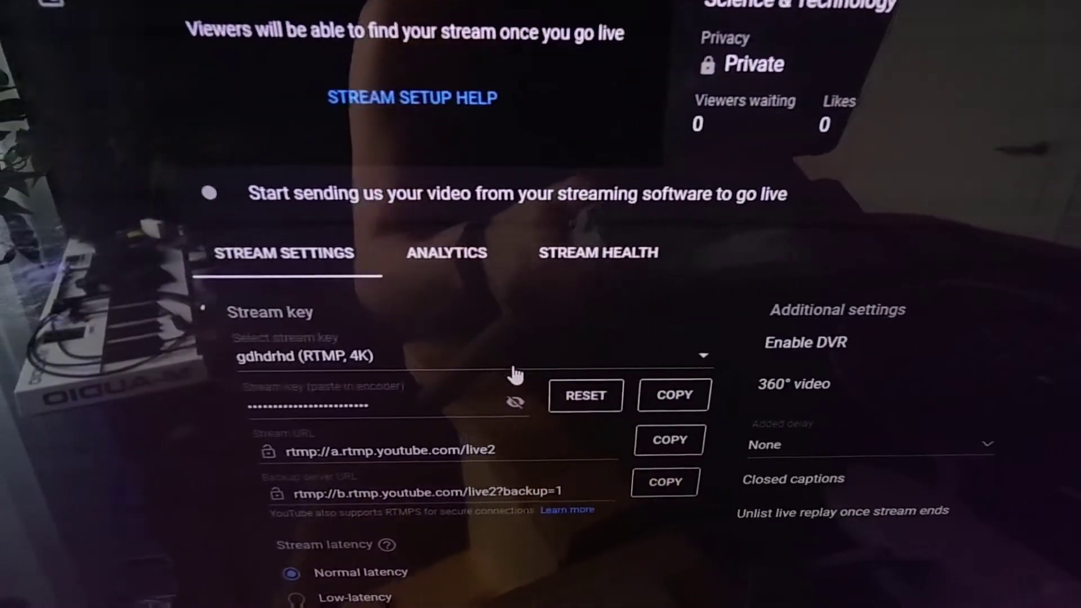
# Step: Copy the selected gdhdrhd 4K stream key to the clipboard
pyautogui.click(516, 402)
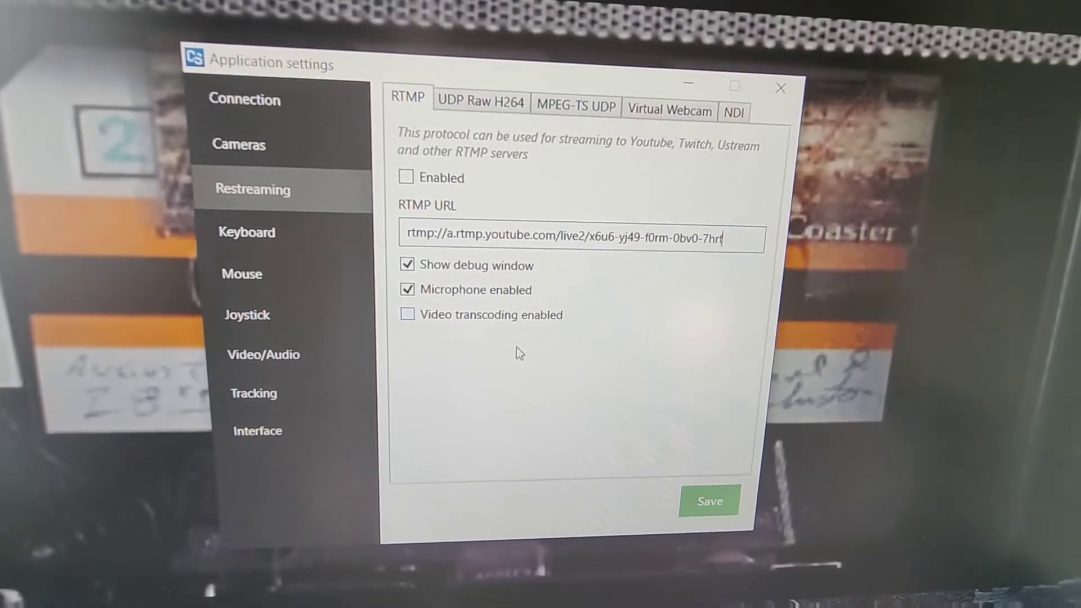
# Step: Save the YouTube RTMP URL with the new key and enable RTMP restreaming
pyautogui.click(708, 500)
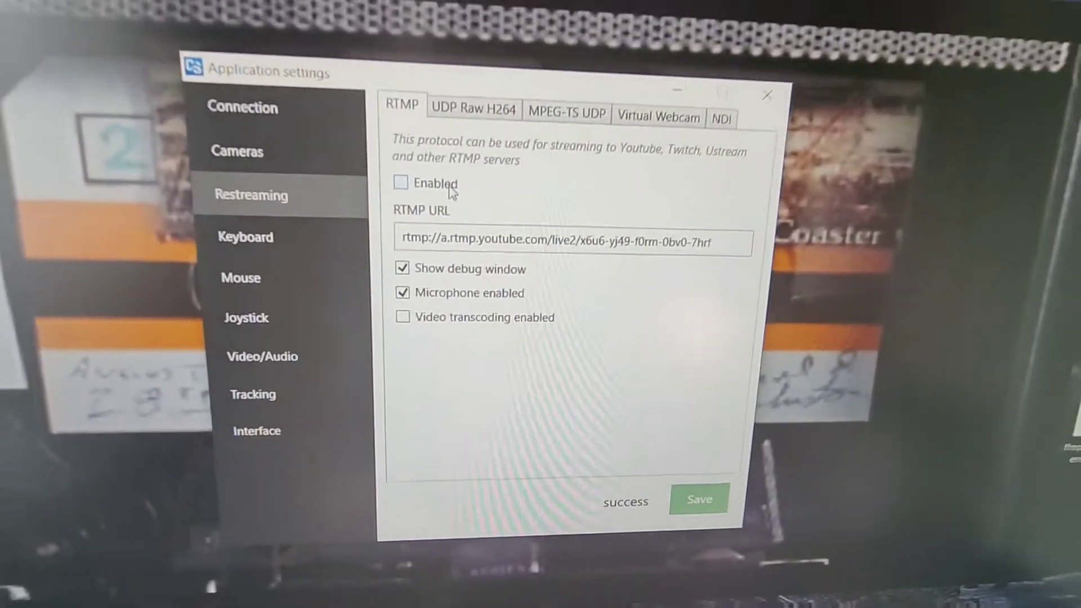
pyautogui.click(401, 182)
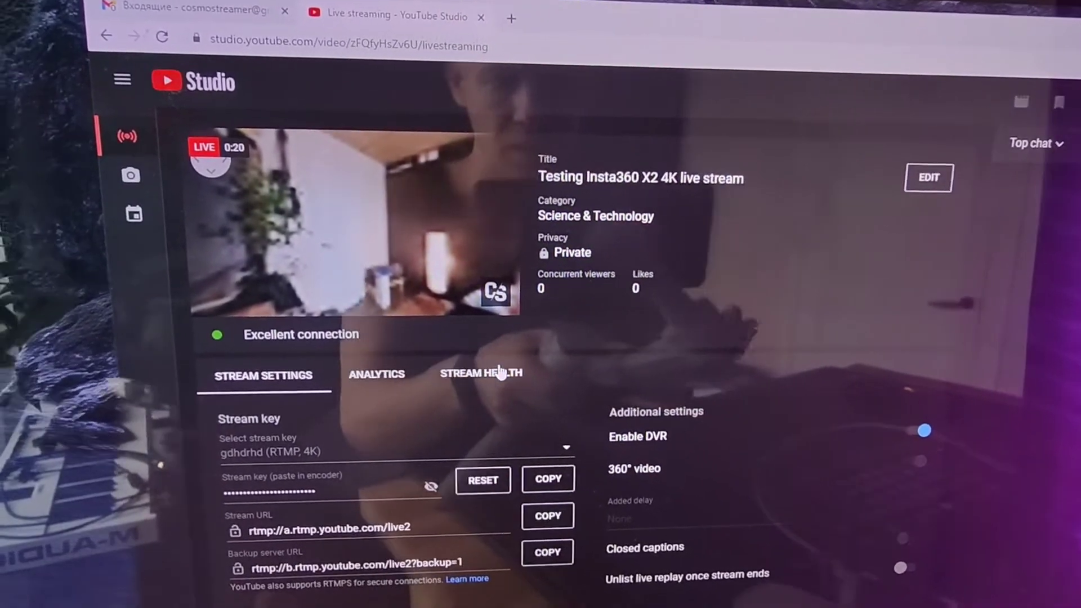
# Step: Watch the YouTube Studio live preview confirm the feed is live with excellent connection
pyautogui.scroll(-3)
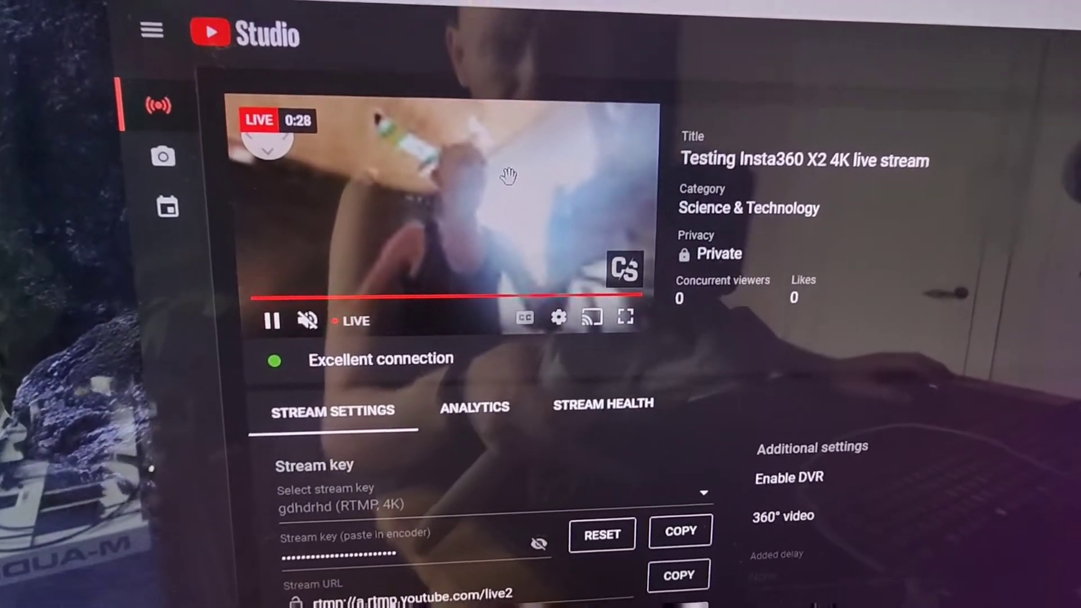
pyautogui.click(557, 317)
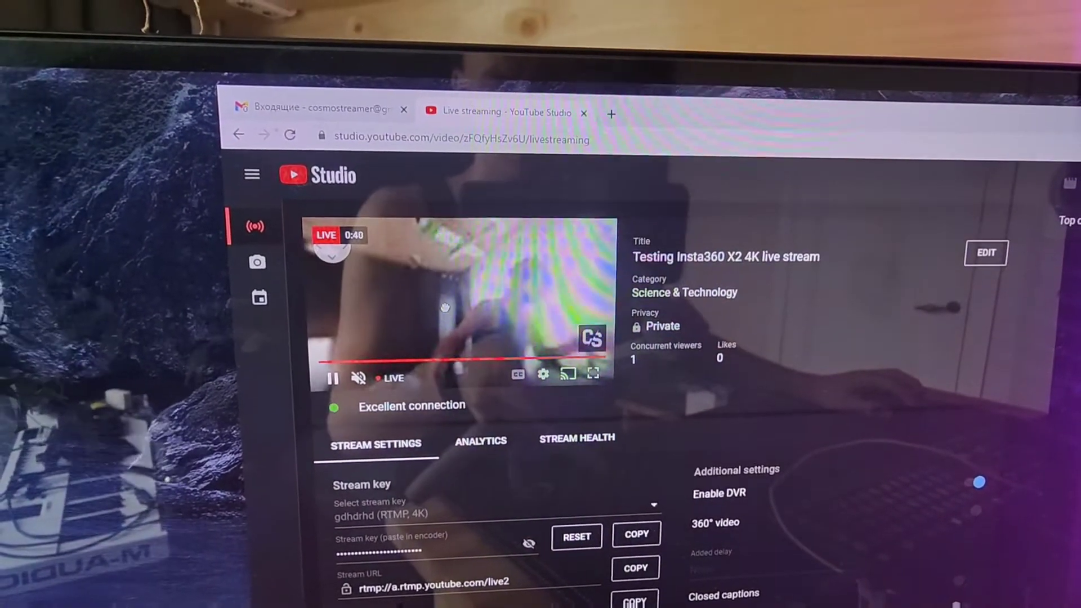
pyautogui.scroll(-3)
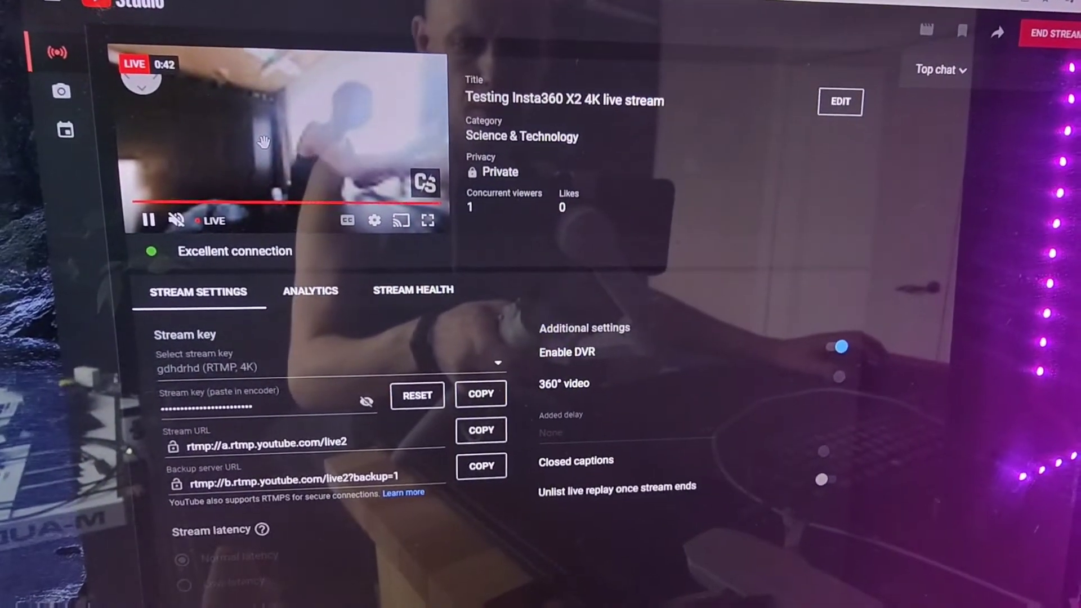